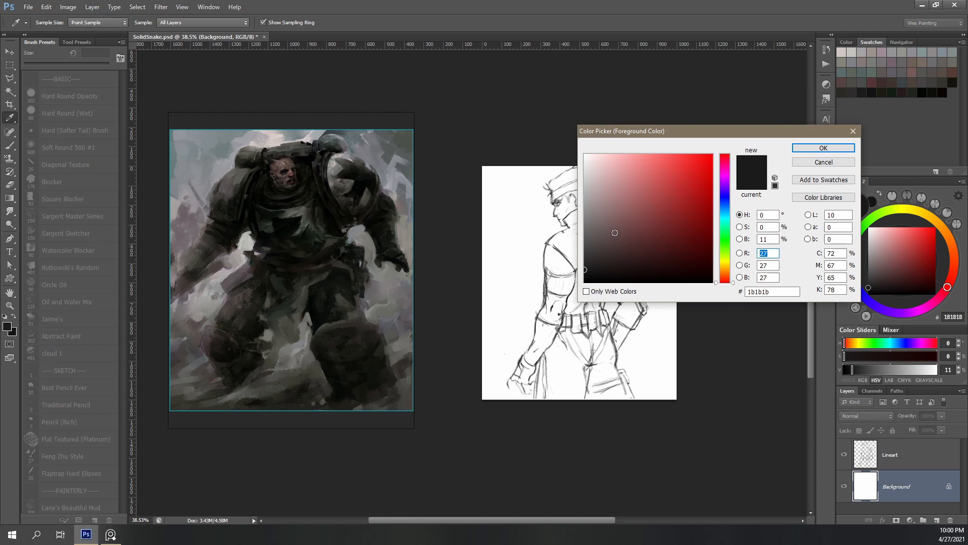
Step: Choose a near-black paint colour for blocking in the figure's dark greys
{"action": "left_click", "coordinate": [823, 148]}
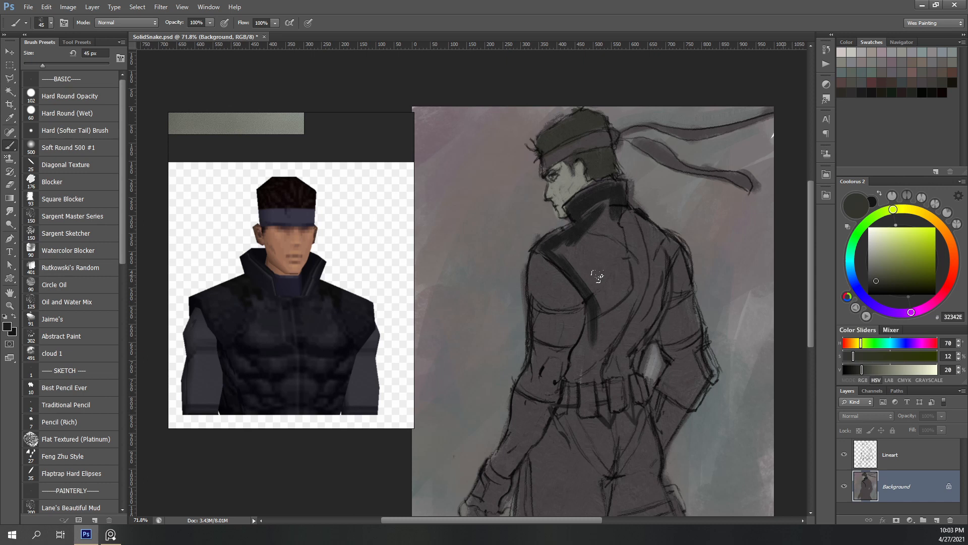
Step: Brush dark grey tones over the jacket, belt and legs of the figure
{"action": "left_click_drag", "start_coordinate": [599, 279], "coordinate": [695, 311]}
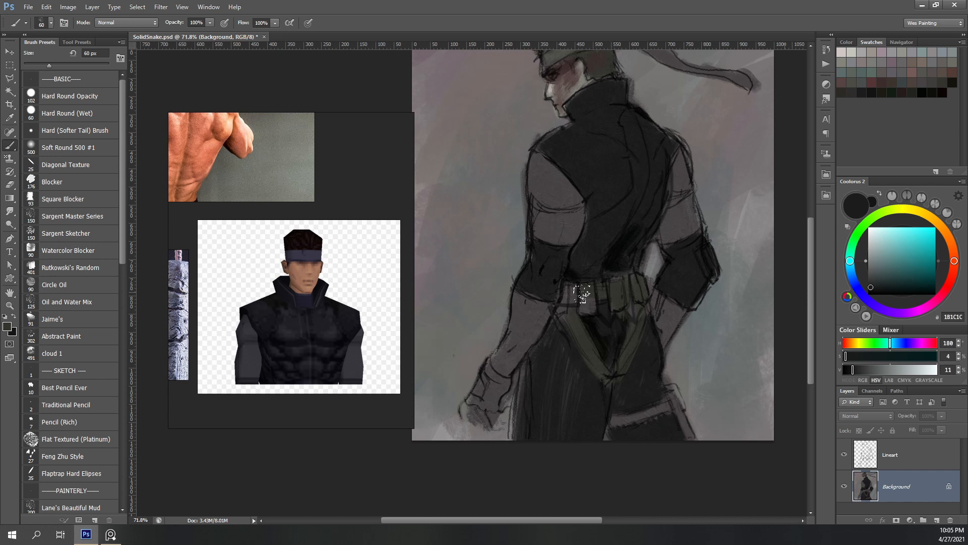
Step: Brush light grey strokes into the background around the dark figure
{"action": "left_click_drag", "start_coordinate": [584, 294], "coordinate": [663, 295]}
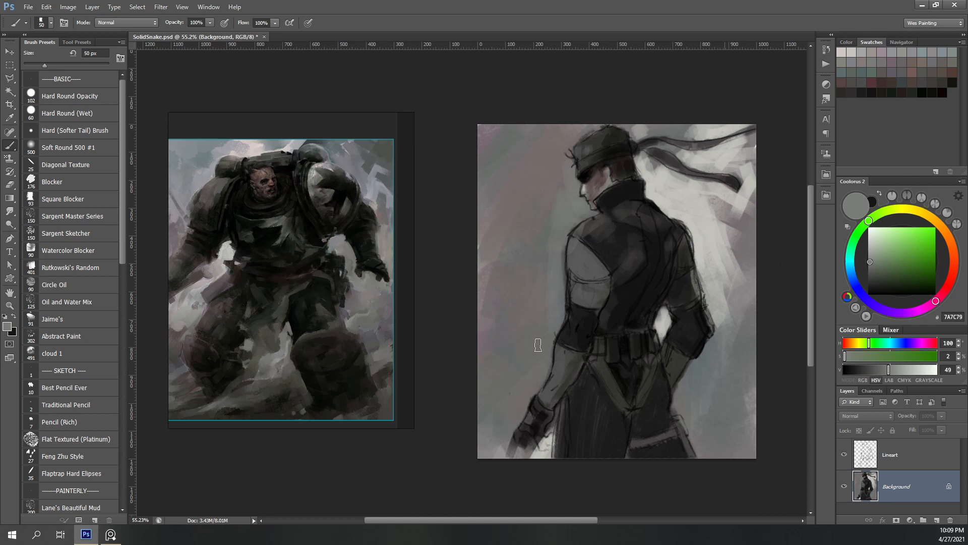
Step: Choose a warm muted brownish swatch for textured background and shoulder strokes
{"action": "left_click", "coordinate": [69, 250]}
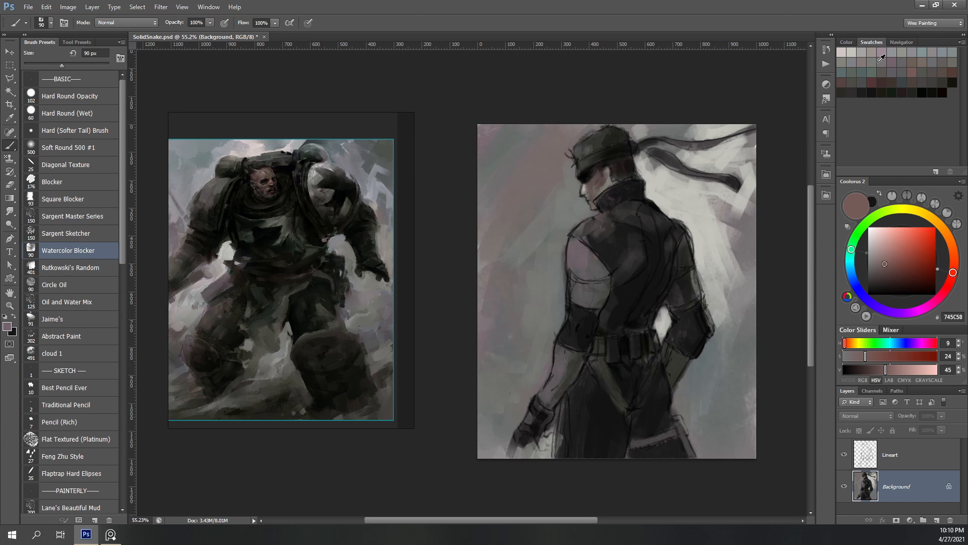
{"action": "left_click", "coordinate": [67, 301]}
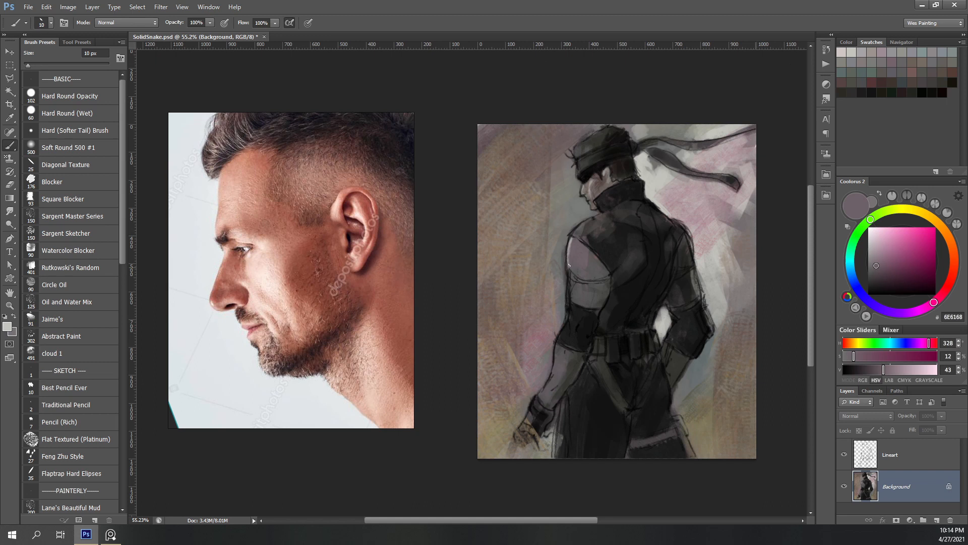
Step: Choose a light pinkish colour and dab pale highlights onto the jacket's shoulder and belt
{"action": "left_click", "coordinate": [62, 455]}
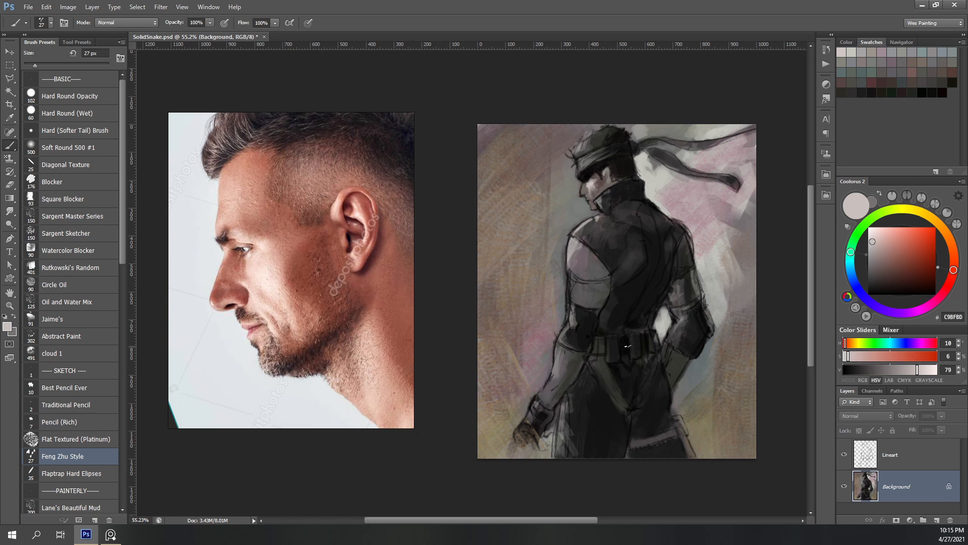
{"action": "left_click", "coordinate": [871, 260]}
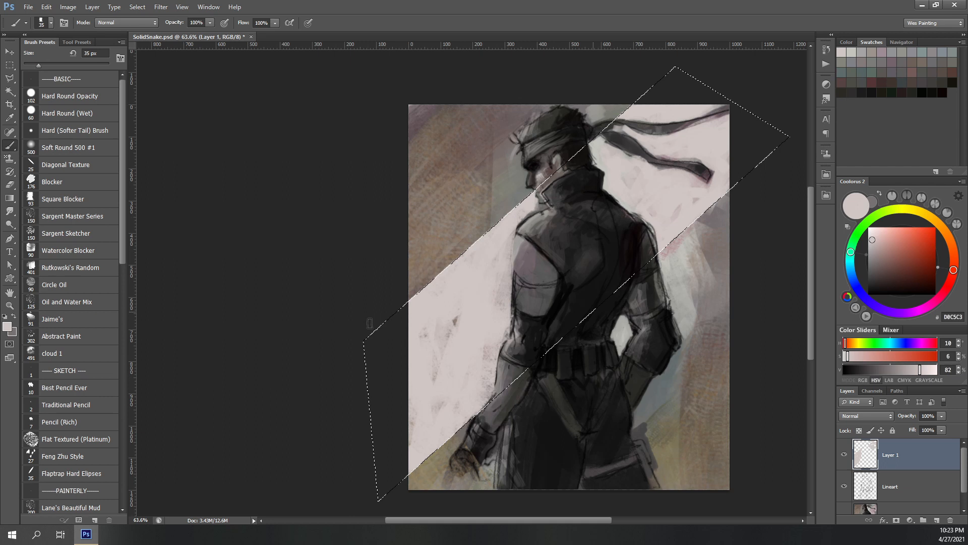
Step: Add a Color Lookup adjustment layer above the painting with the light band
{"action": "left_click", "coordinate": [61, 336]}
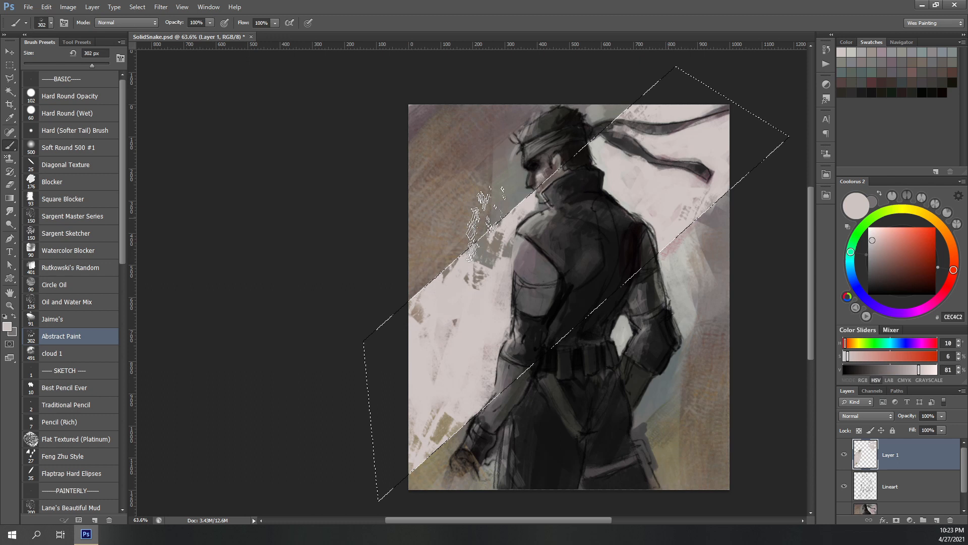
{"action": "left_click", "coordinate": [192, 242]}
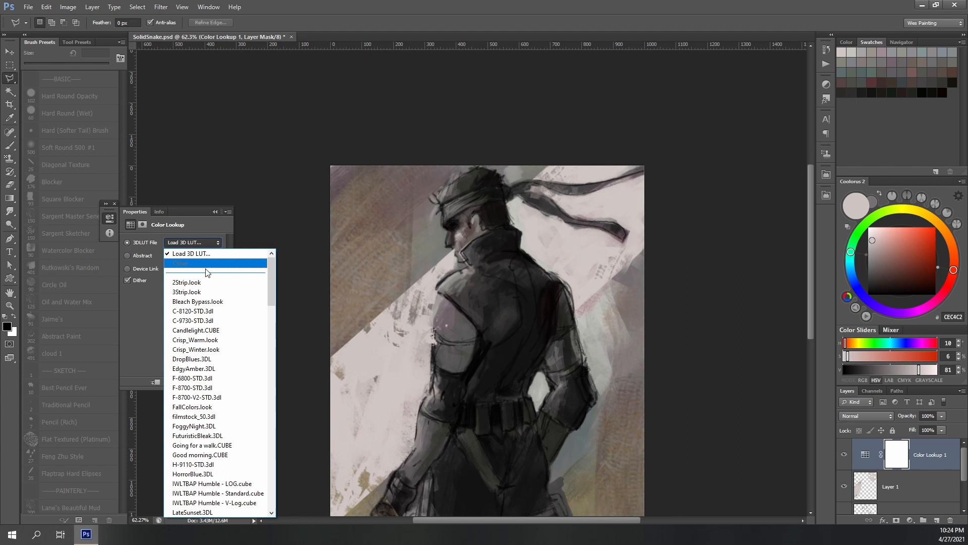
Step: Try the Crisp_Winter and LateSunset 3DLUT looks, then settle on a cool blue-grey grade
{"action": "left_click", "coordinate": [195, 349]}
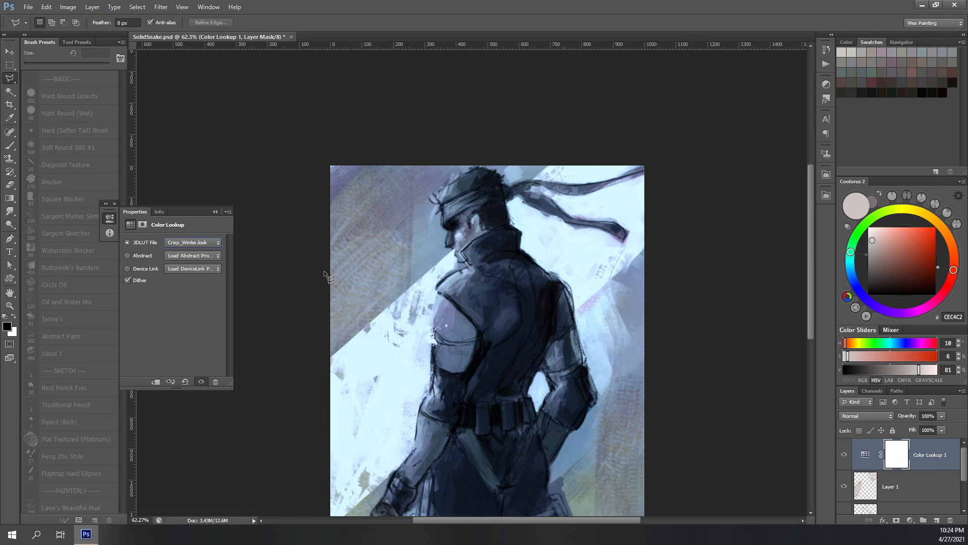
{"action": "left_click", "coordinate": [193, 242]}
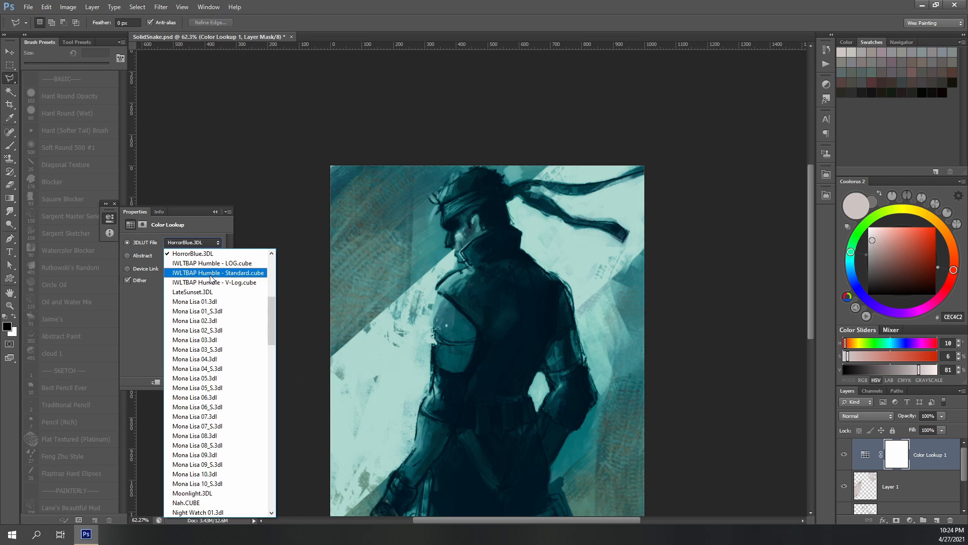
{"action": "left_click", "coordinate": [196, 291]}
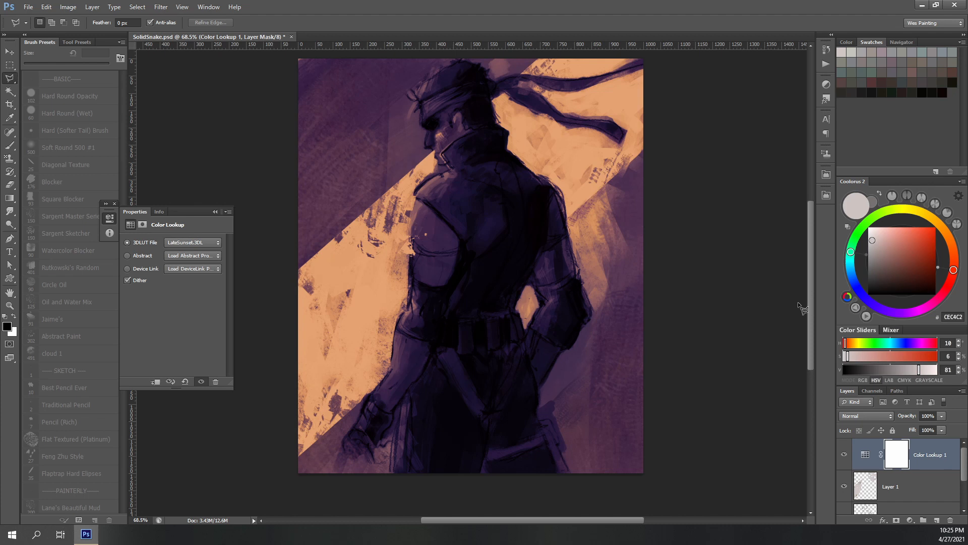
{"action": "left_click", "coordinate": [192, 242]}
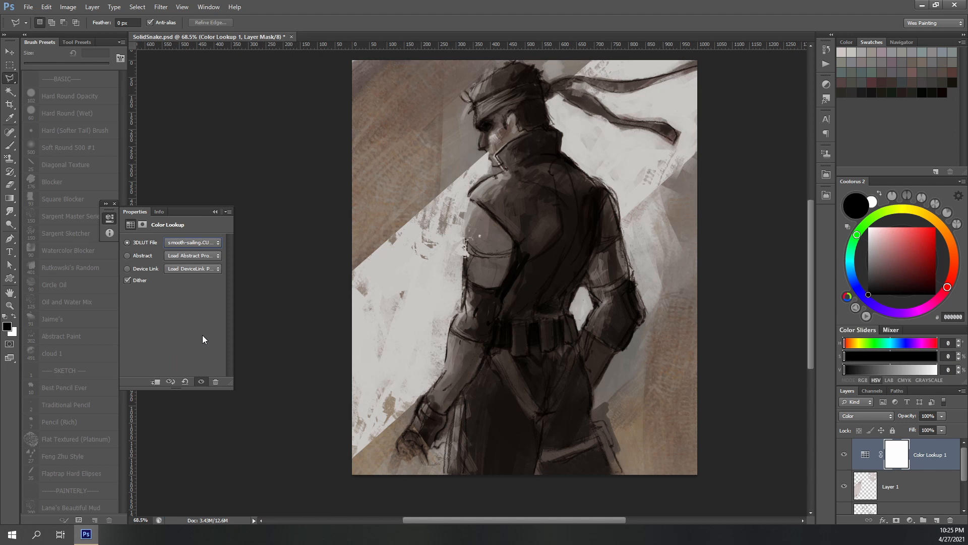
{"action": "left_click", "coordinate": [213, 242]}
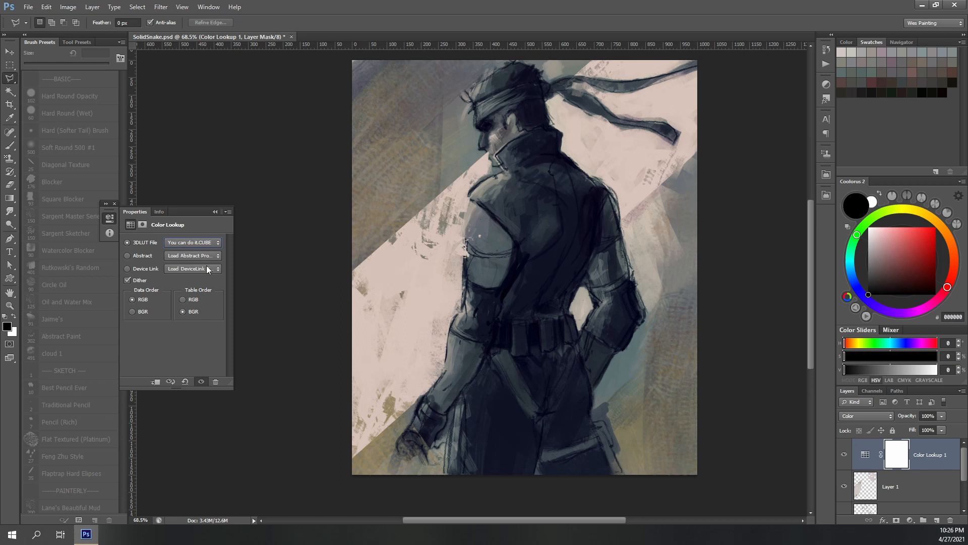
Step: Mask the Color Lookup 1 grade off the warm background while keeping cool grey on the head and arm
{"action": "left_click", "coordinate": [192, 242]}
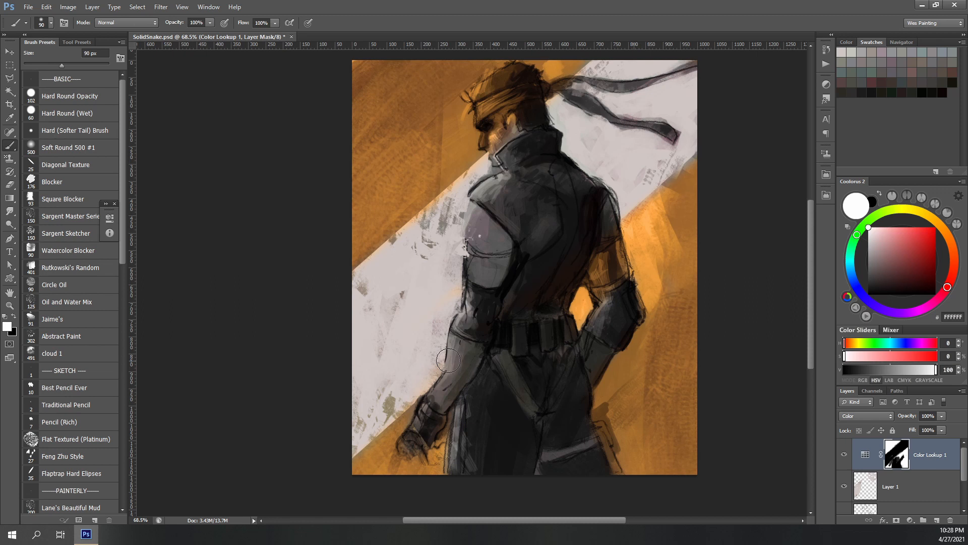
{"action": "left_click_drag", "start_coordinate": [448, 361], "coordinate": [550, 314]}
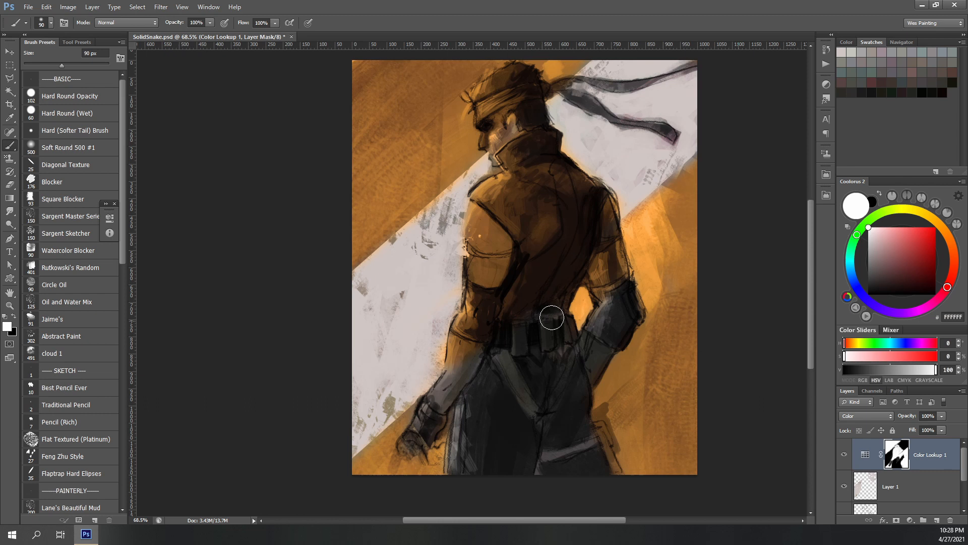
{"action": "left_click_drag", "start_coordinate": [551, 317], "coordinate": [544, 89]}
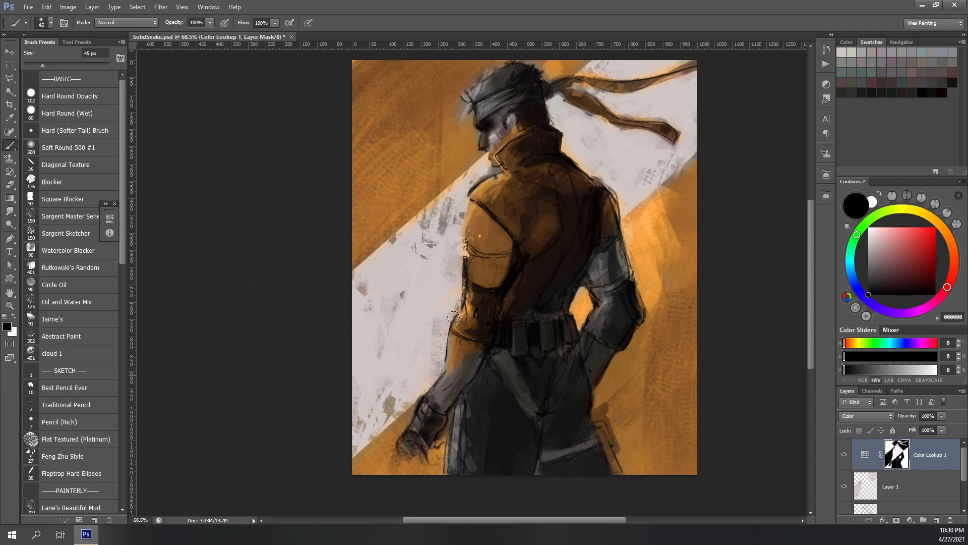
{"action": "left_click_drag", "start_coordinate": [454, 316], "coordinate": [581, 161]}
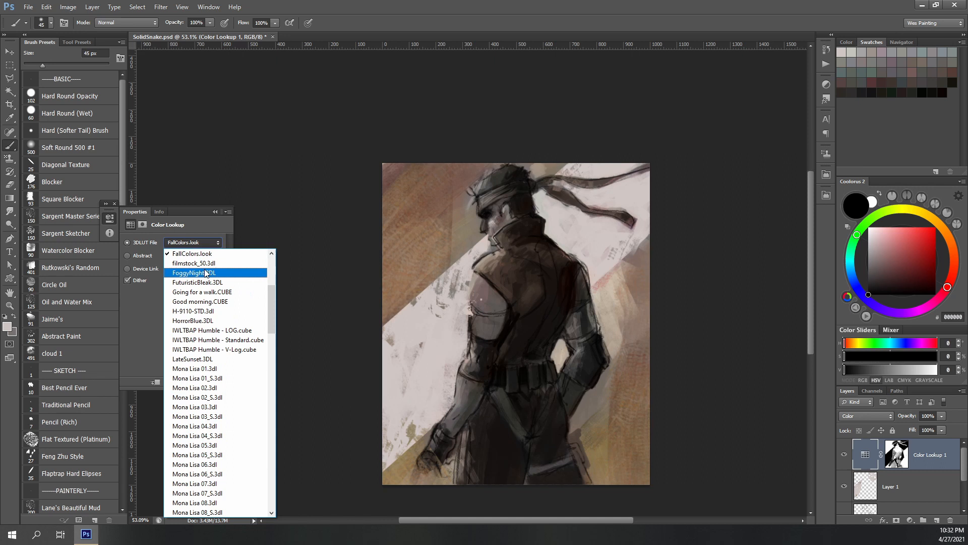
Step: Switch the Color Lookup 3DLUT File to the Night Watch preset for cool blue tones
{"action": "left_click", "coordinate": [192, 321]}
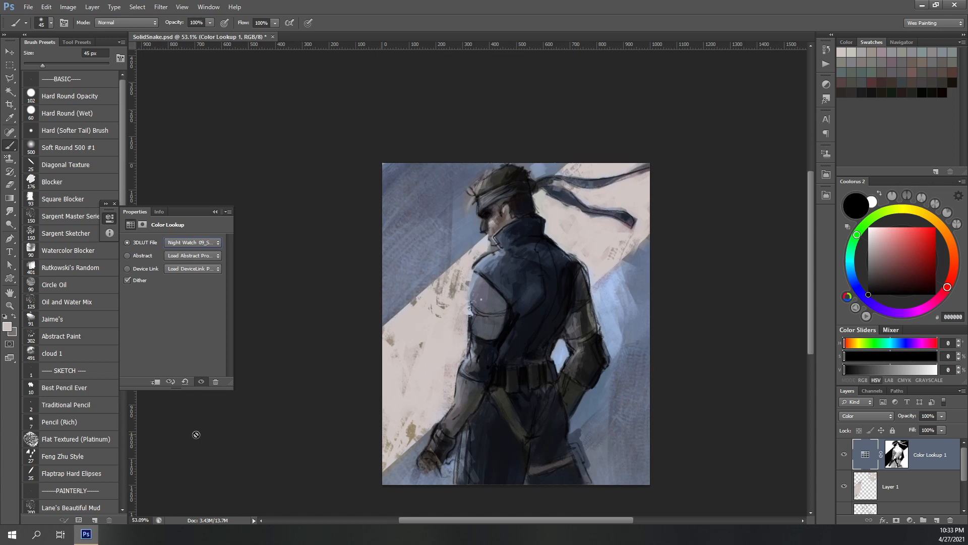
{"action": "left_click", "coordinate": [192, 242]}
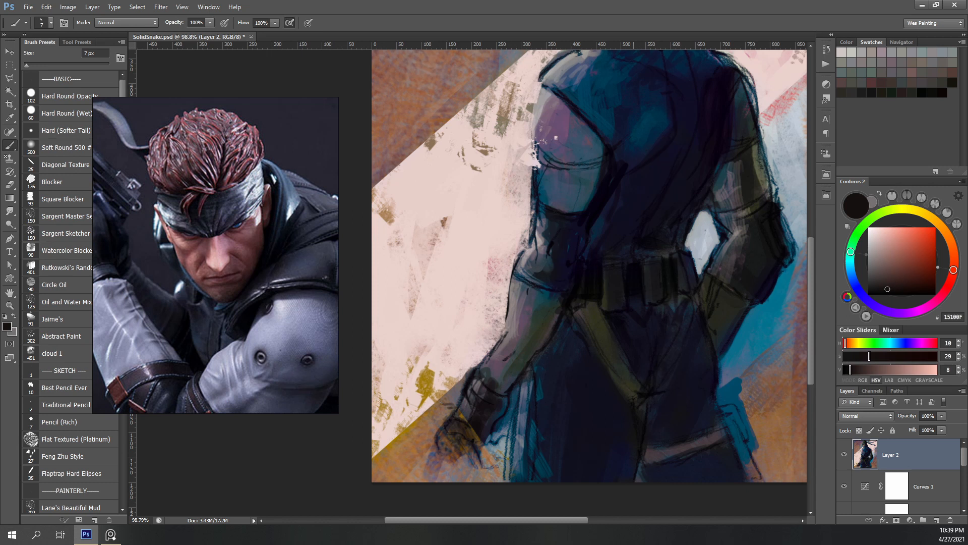
Step: Brush dark blue strokes over the figure's back on Layer 2
{"action": "left_click_drag", "start_coordinate": [445, 402], "coordinate": [433, 426]}
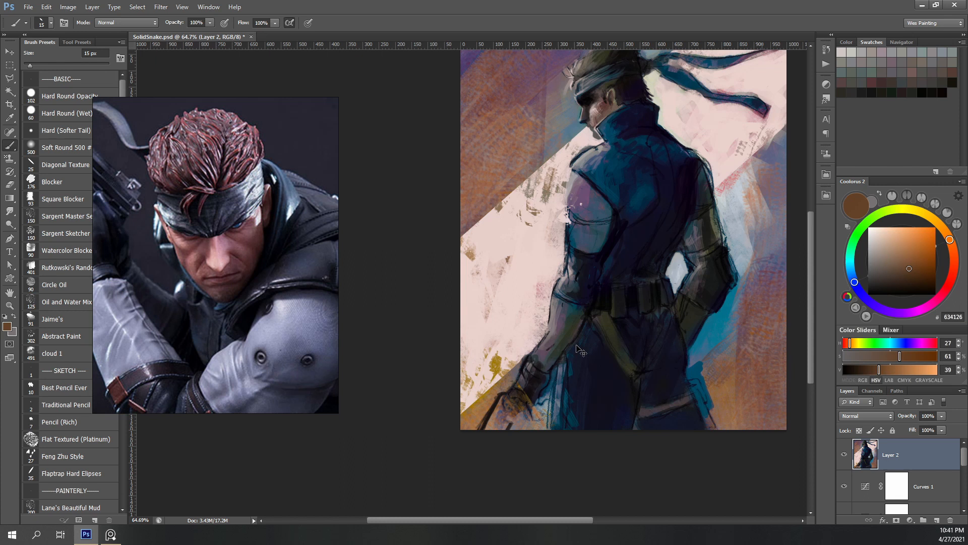
Step: Finish the Color Dodge highlights on Snake's face and collar, then save via the File menu
{"action": "left_click", "coordinate": [919, 323]}
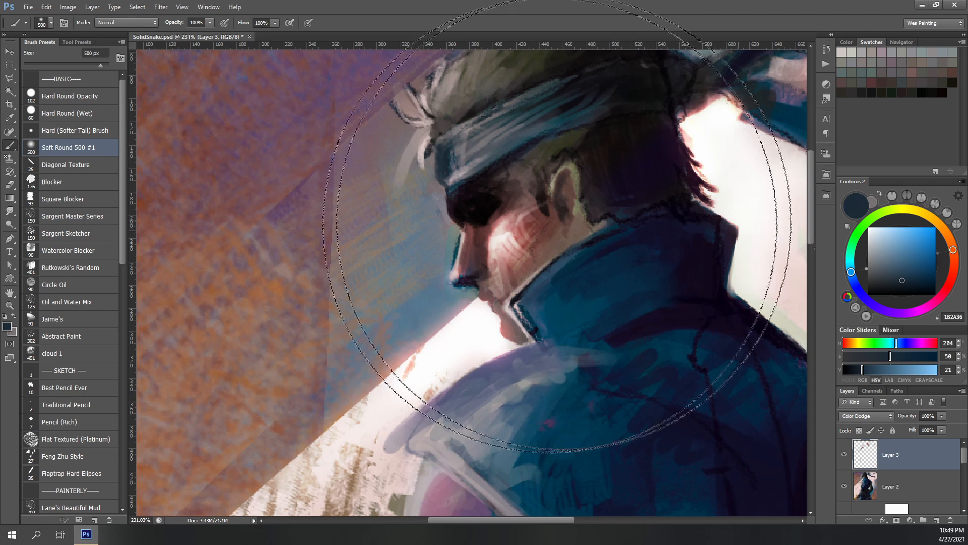
{"action": "left_click", "coordinate": [31, 5]}
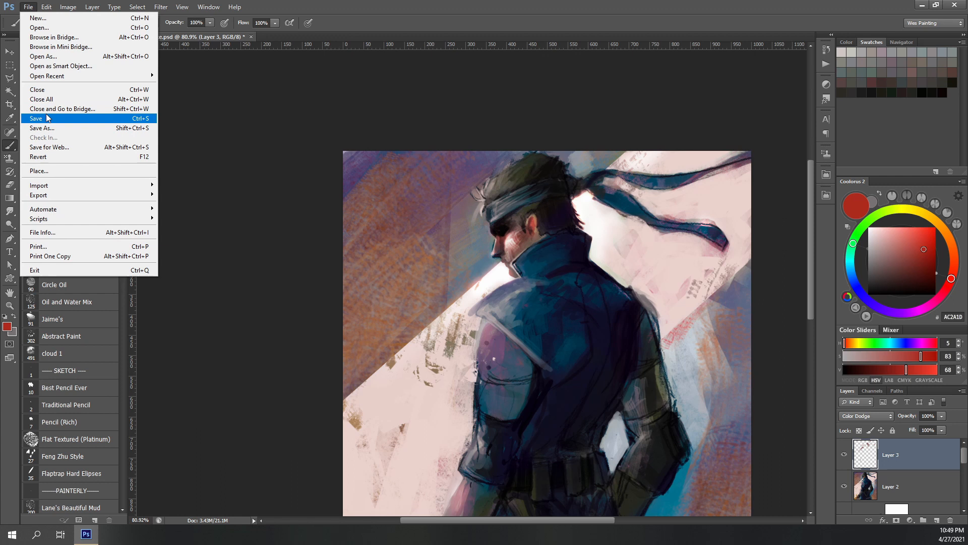